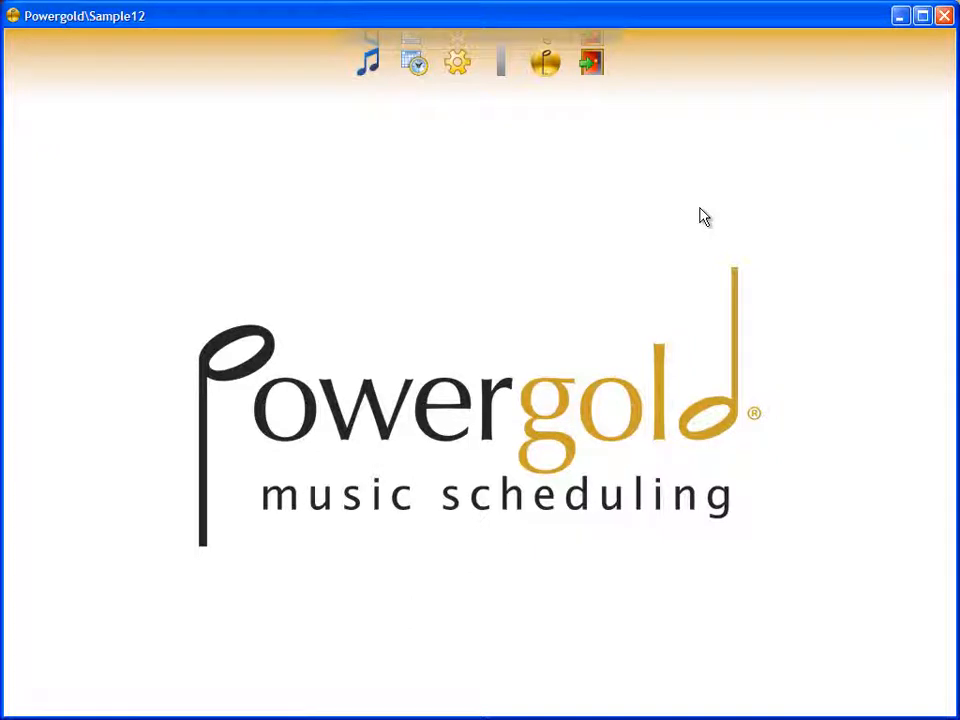
{"action": "mouse_move", "coordinate": [456, 84]}
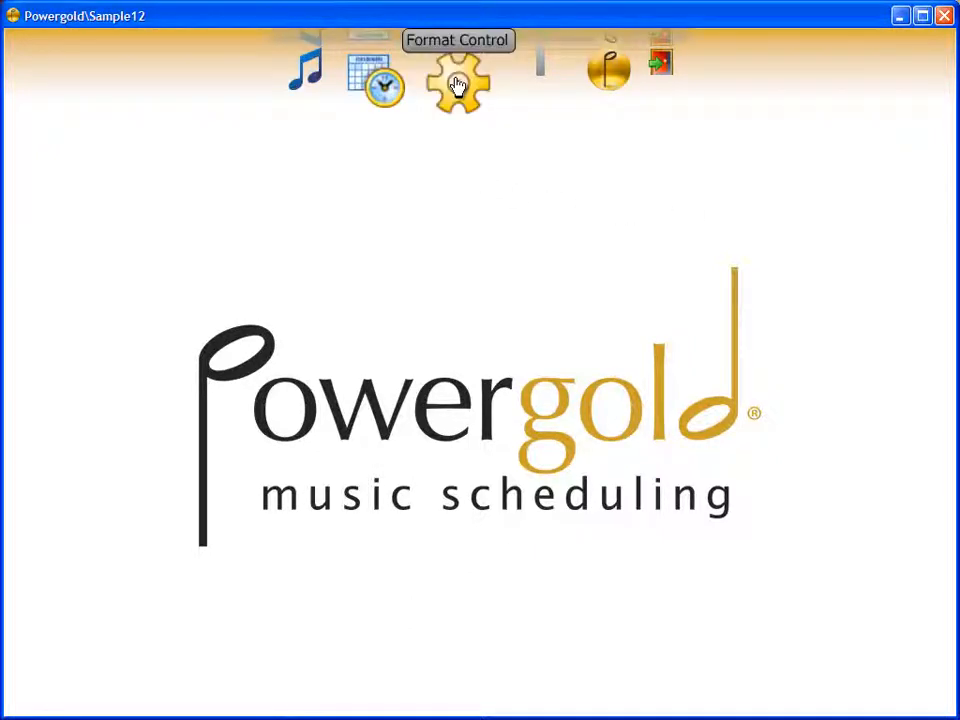
Step: Bring up Format Control from the toolbar, landing on the Categories list
{"action": "left_click", "coordinate": [456, 82]}
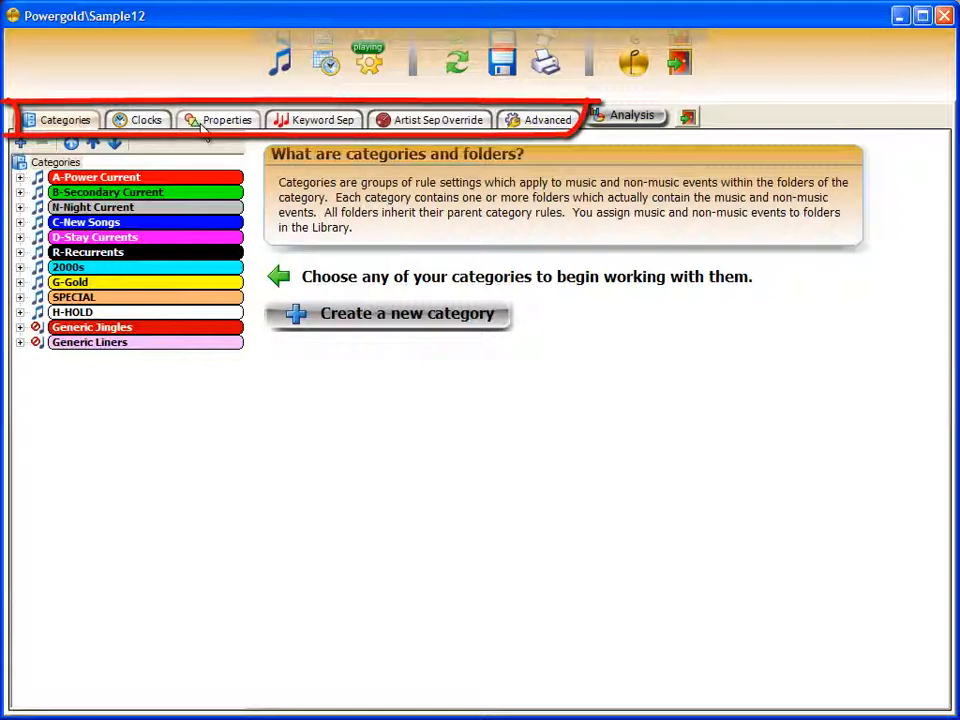
{"action": "mouse_move", "coordinate": [420, 130]}
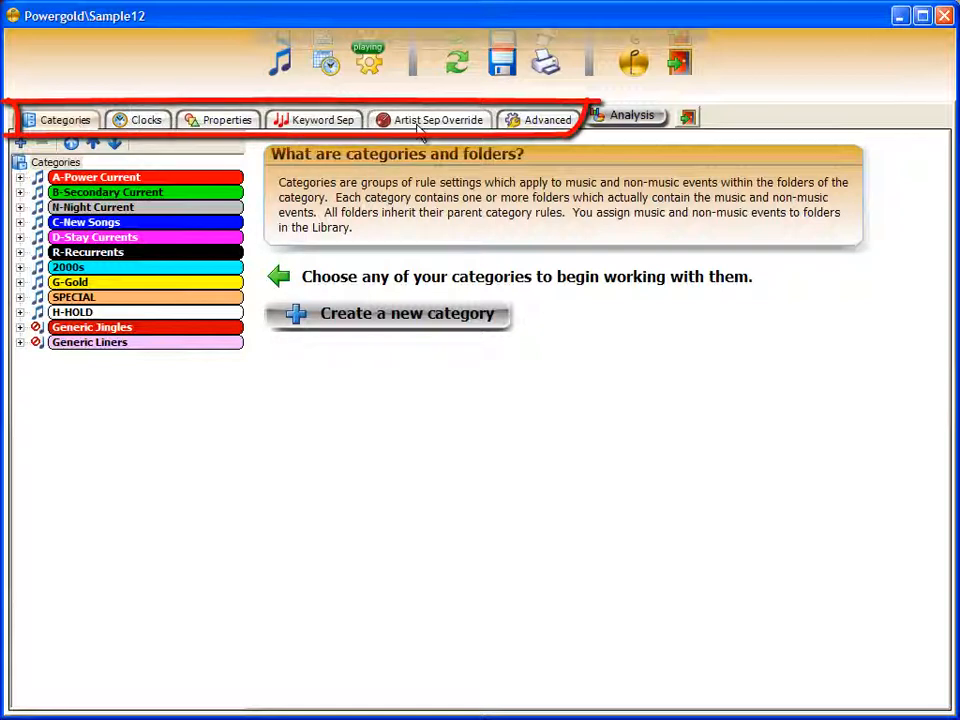
{"action": "mouse_move", "coordinate": [536, 122]}
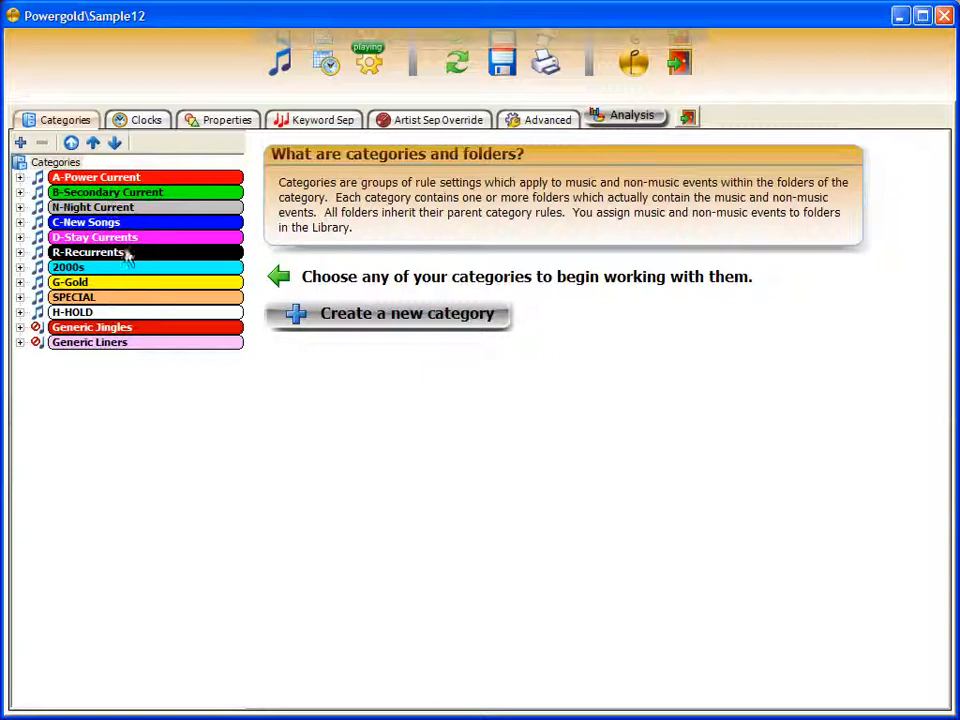
{"action": "mouse_move", "coordinate": [148, 410]}
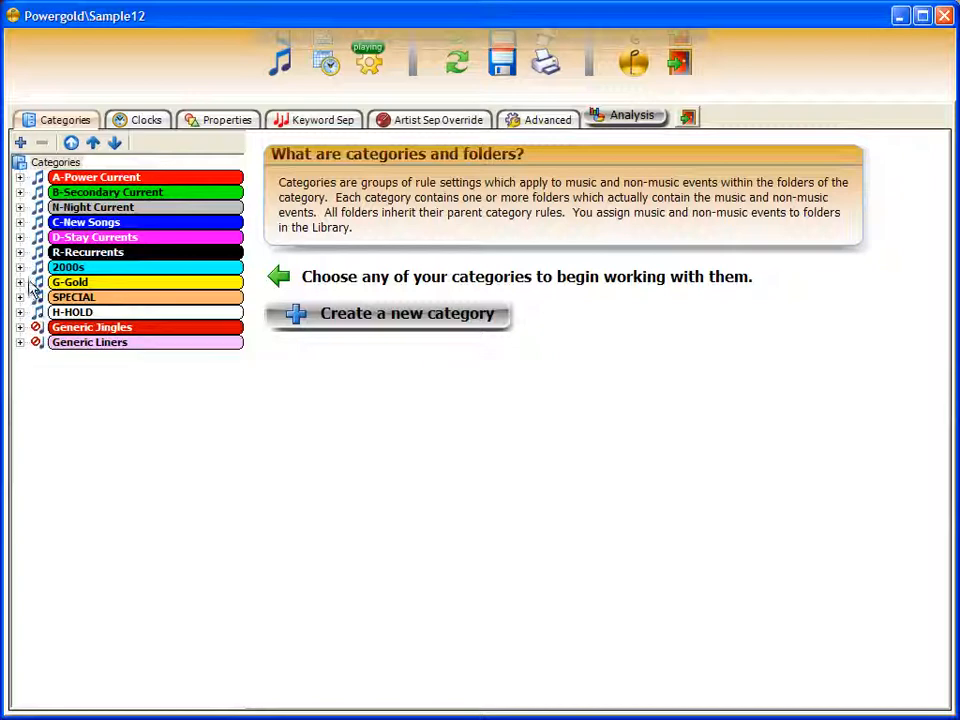
Step: Expand every category's folders and advanced settings, then select G-Gold to show its six rules
{"action": "left_click", "coordinate": [114, 142]}
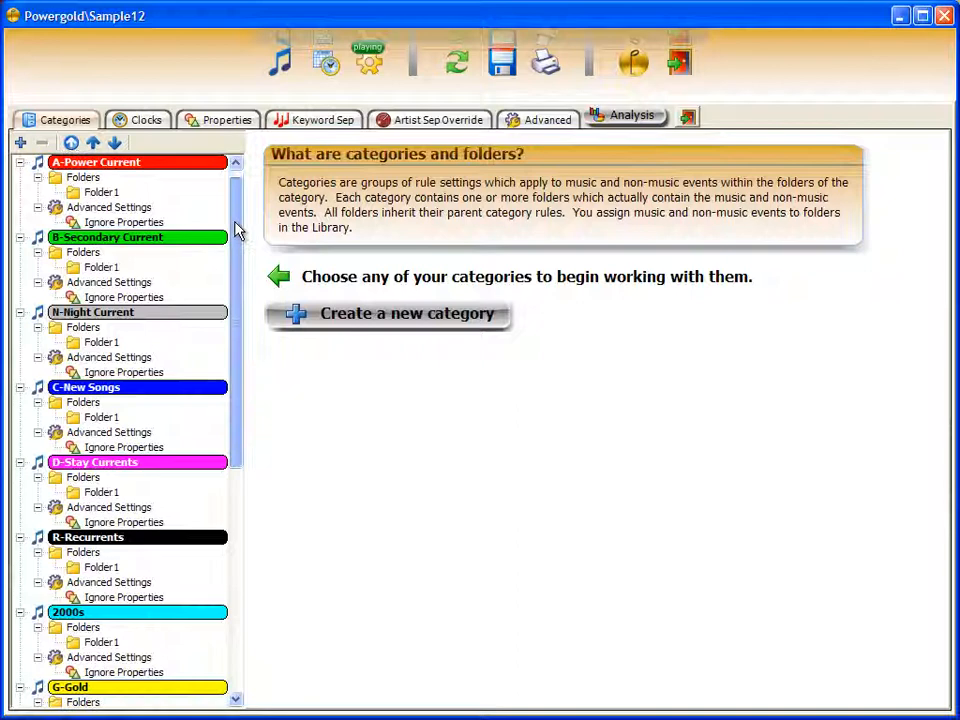
{"action": "scroll", "scroll_direction": "down", "scroll_amount": 3}
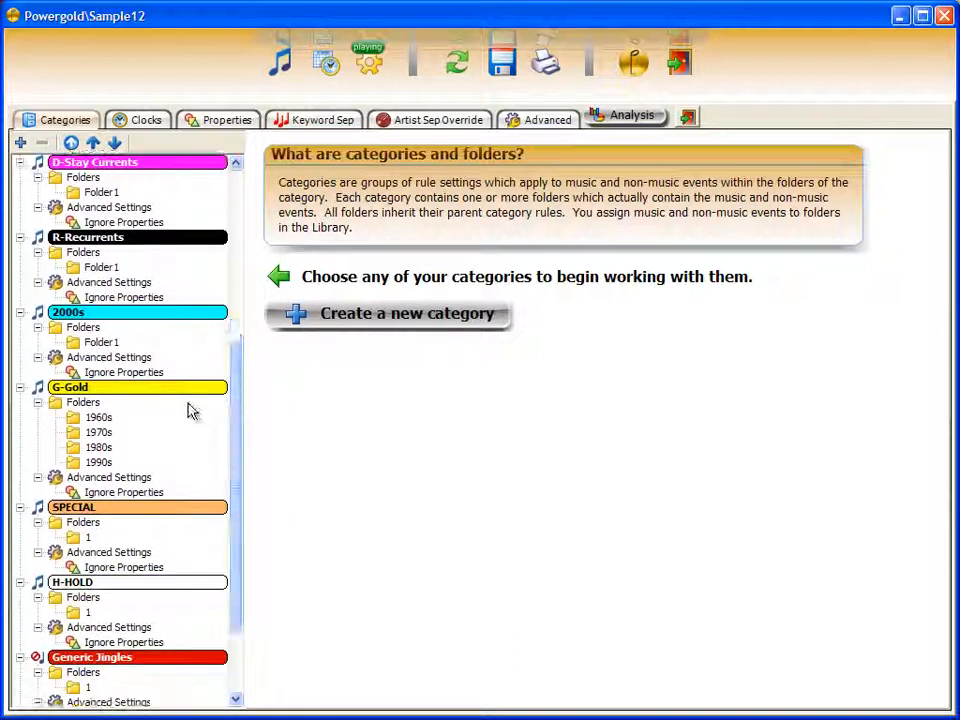
{"action": "left_click", "coordinate": [70, 388]}
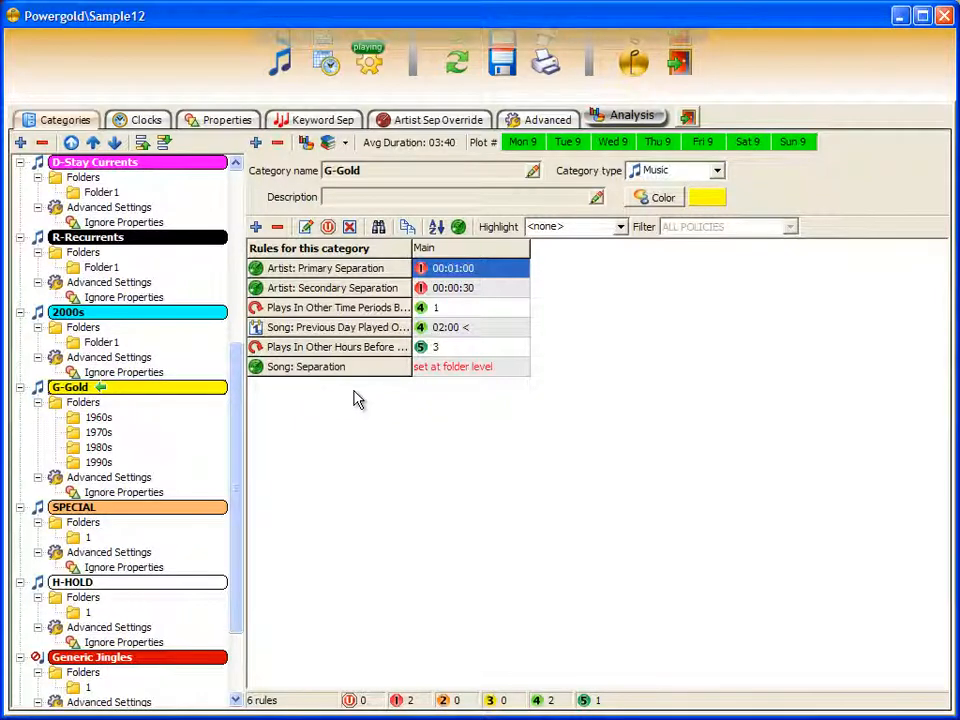
Step: Add a Title Separation rule to G-Gold from the Available Rules list, making seven rules
{"action": "left_click", "coordinate": [256, 228]}
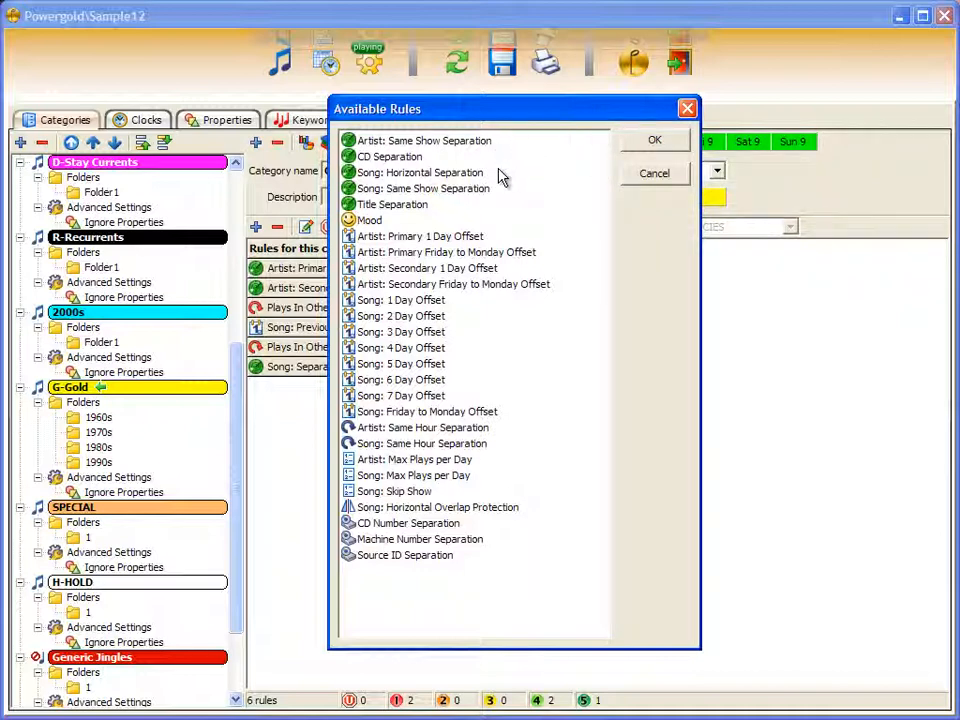
{"action": "left_click", "coordinate": [418, 172]}
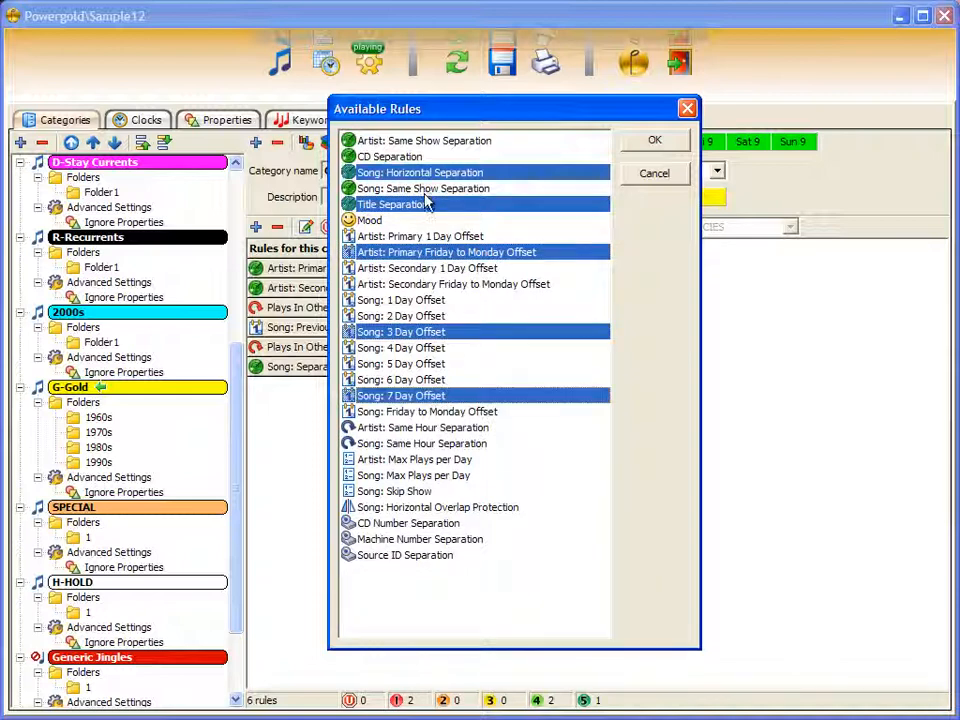
{"action": "left_click", "coordinate": [392, 204]}
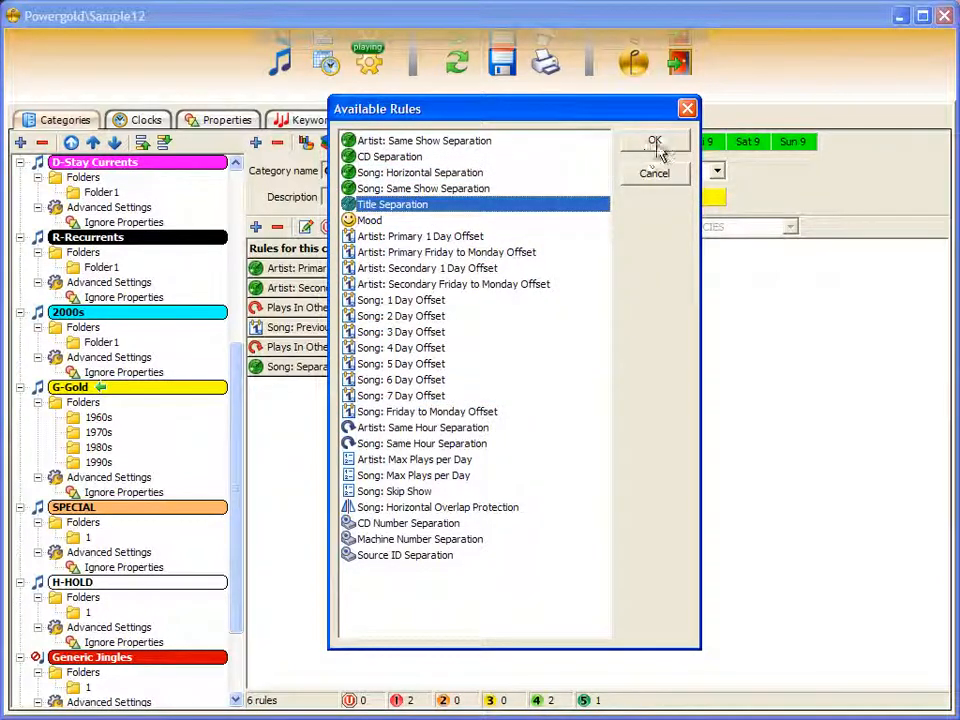
{"action": "left_click", "coordinate": [654, 140]}
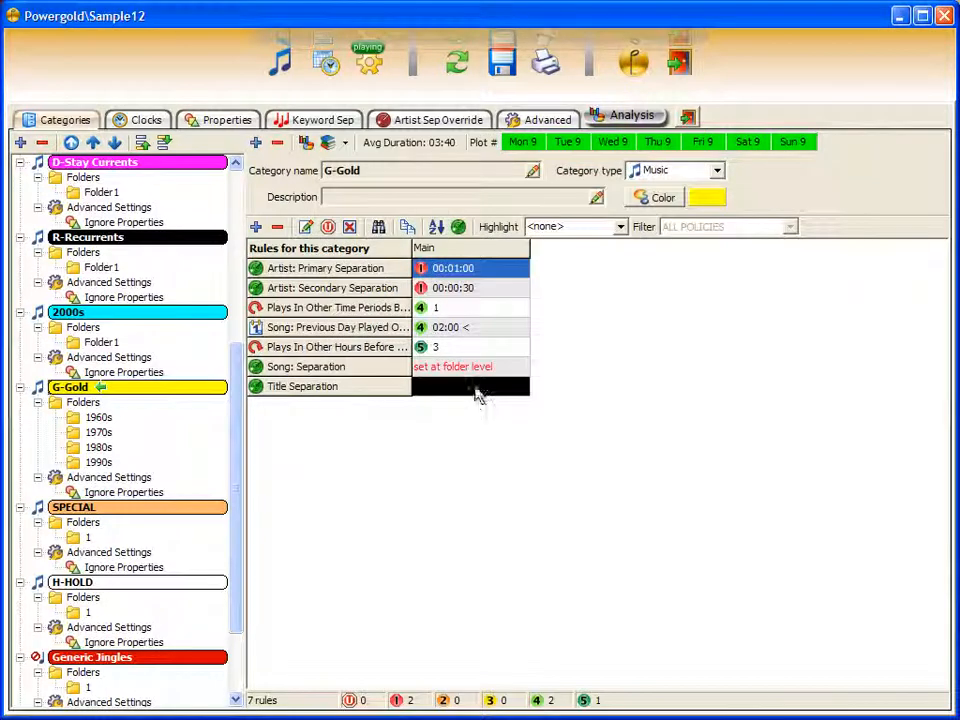
Step: Set the Title Separation rule's separation time to 00:03:00
{"action": "double_click", "coordinate": [300, 386]}
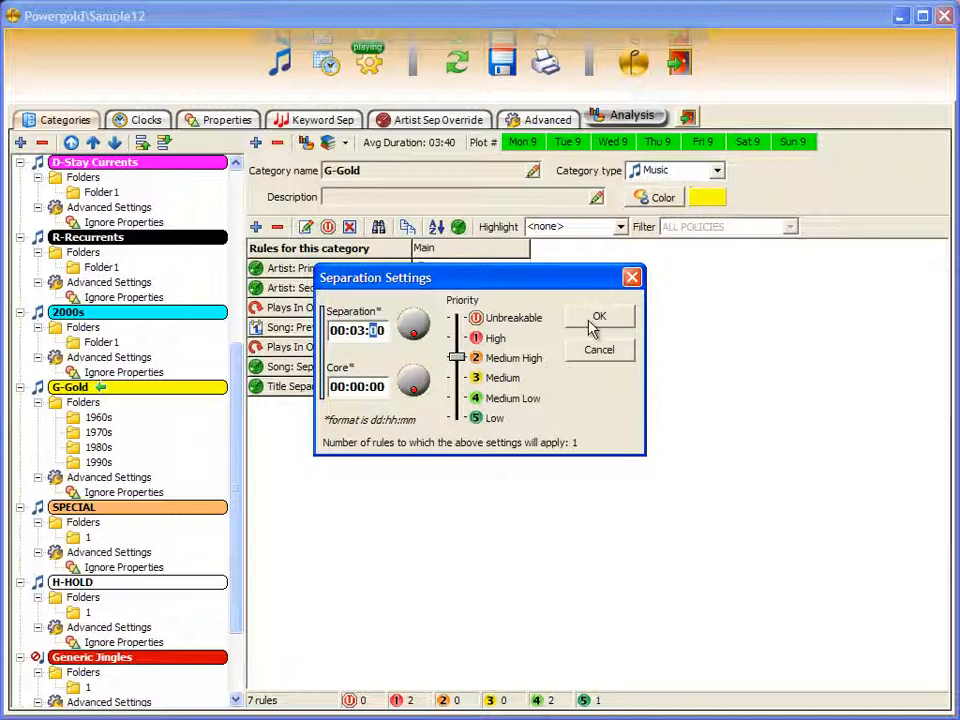
{"action": "left_click", "coordinate": [600, 316]}
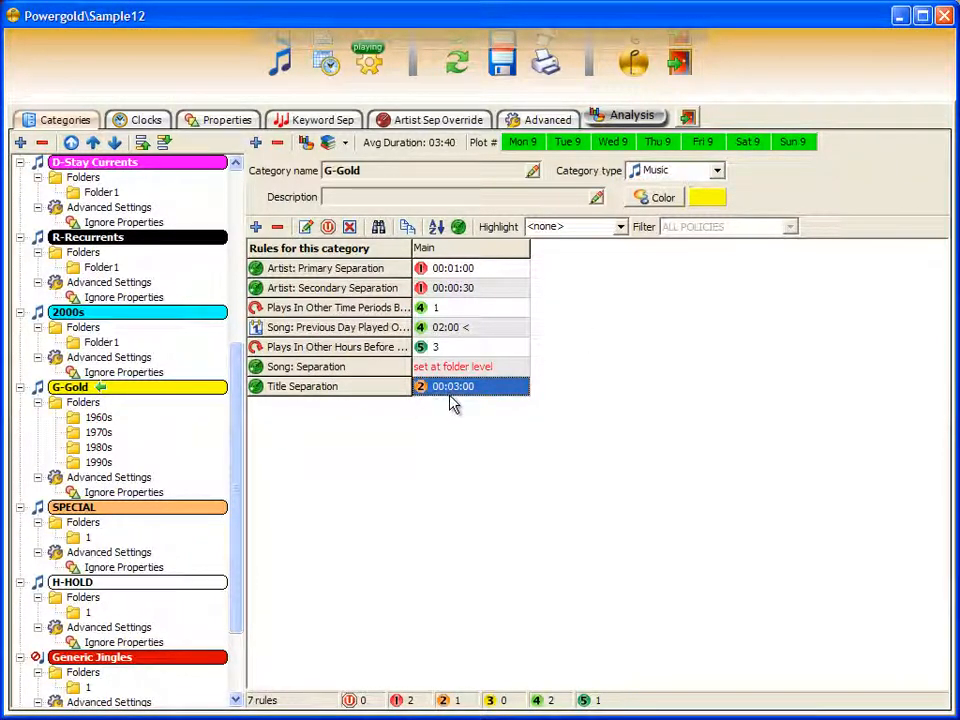
Step: Give Title Separation a 00:01:00 core alongside the 00:03:00 separation, then select R-Recurrents
{"action": "double_click", "coordinate": [452, 386]}
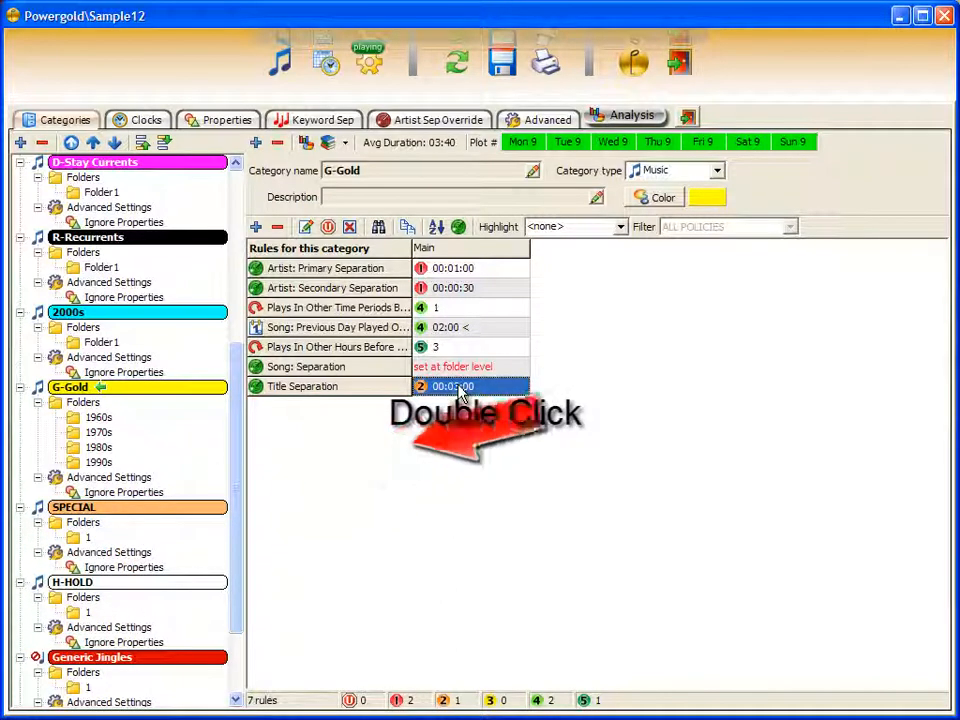
{"action": "double_click", "coordinate": [452, 386]}
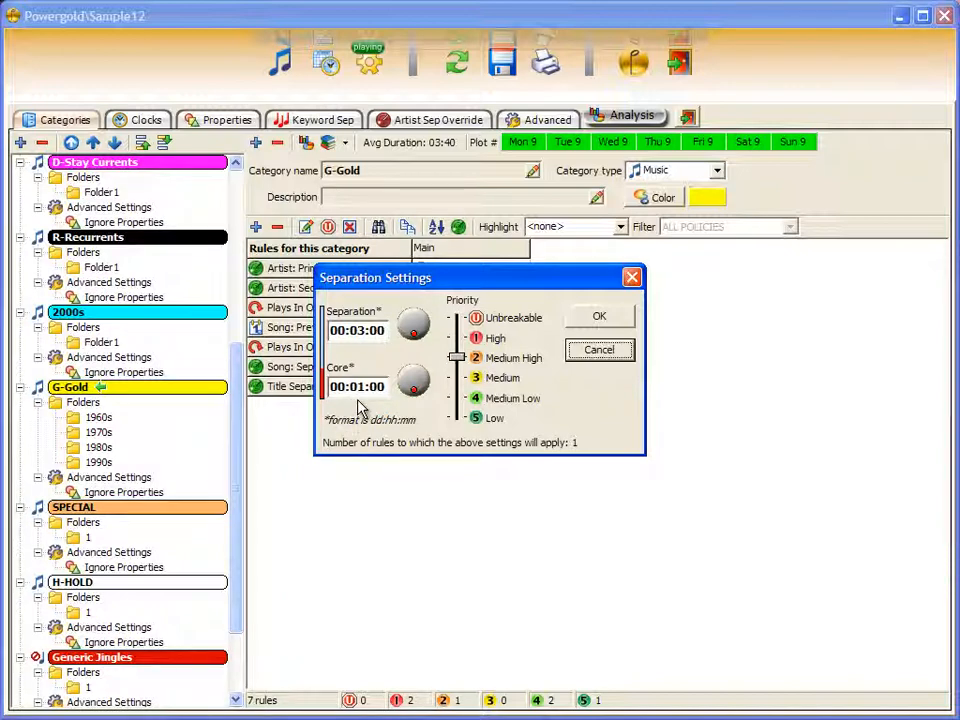
{"action": "mouse_move", "coordinate": [438, 418]}
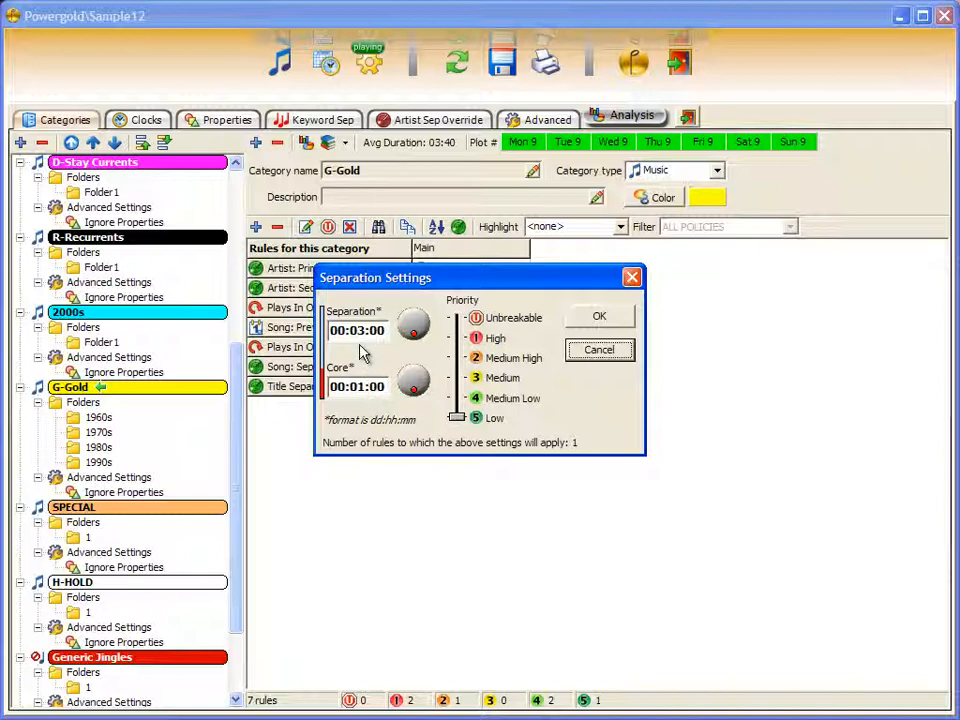
{"action": "left_click", "coordinate": [600, 316]}
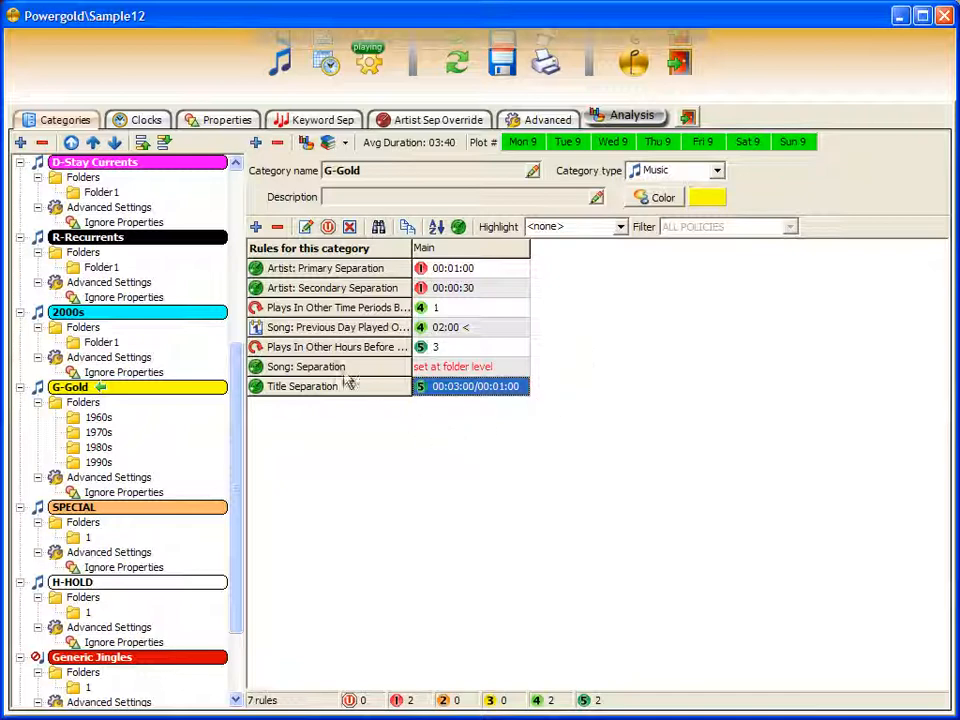
{"action": "left_click", "coordinate": [88, 236]}
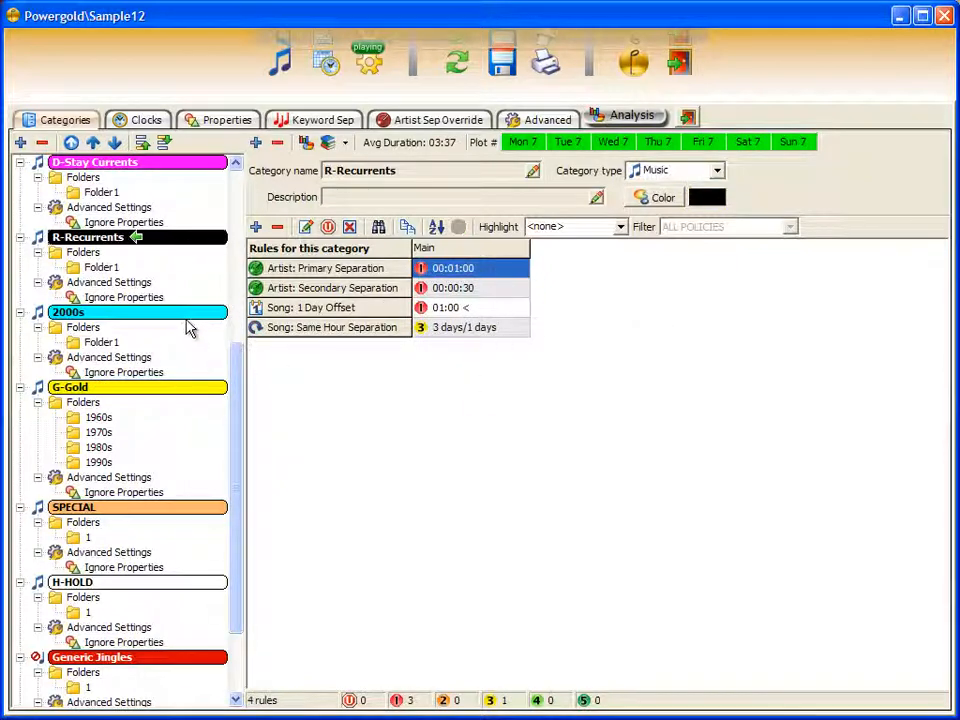
Step: View G-Gold's folder summary, then the 1960s folder with 30 percent Main search depth
{"action": "left_click", "coordinate": [72, 388]}
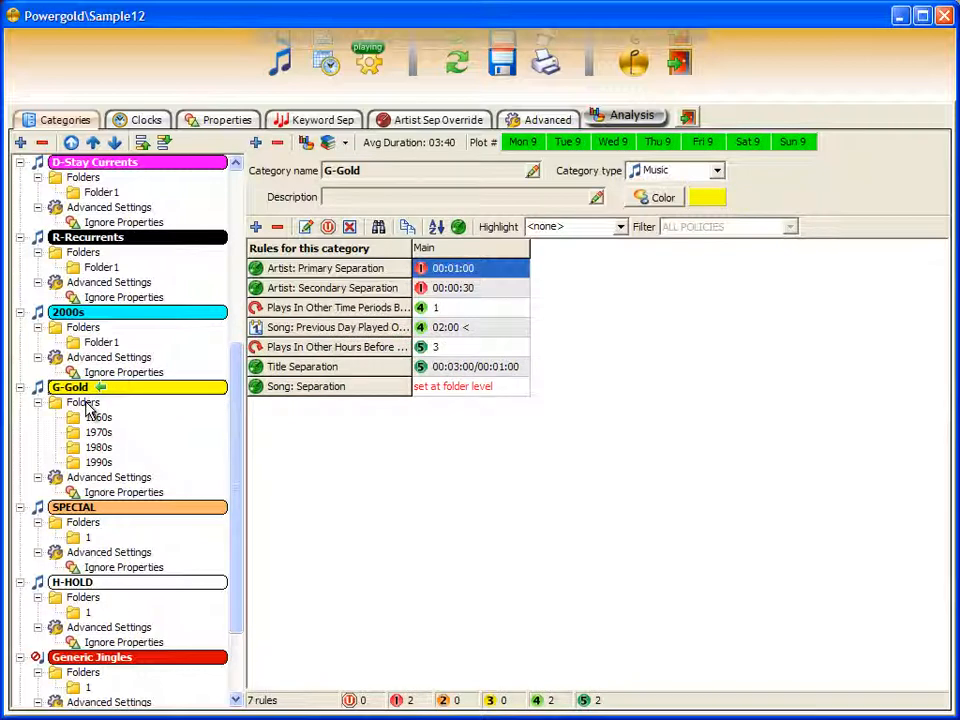
{"action": "left_click", "coordinate": [84, 402]}
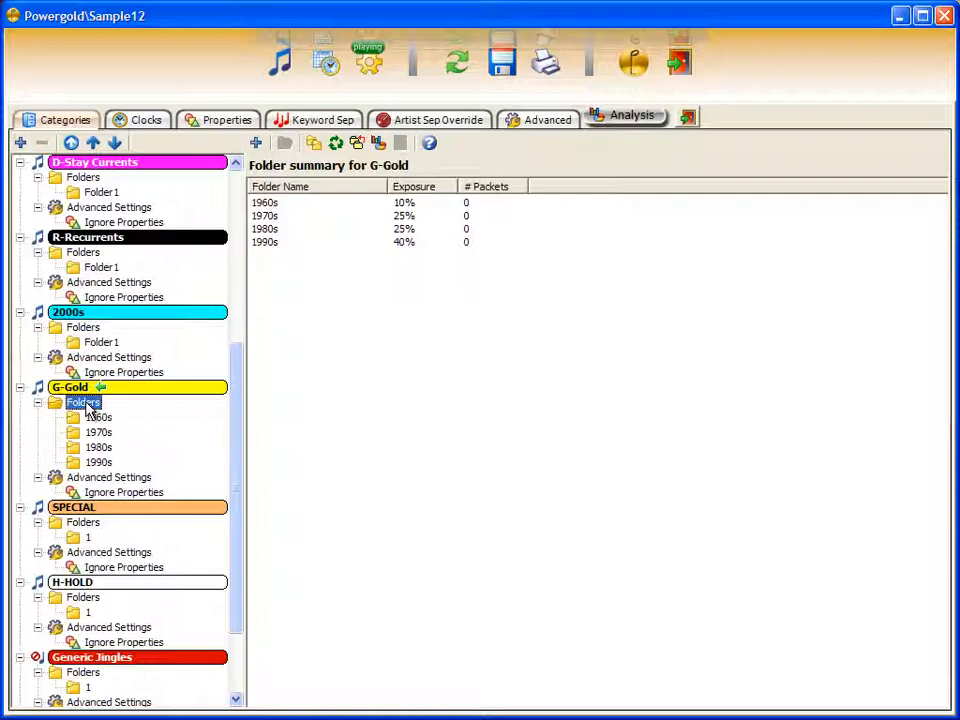
{"action": "mouse_move", "coordinate": [140, 418]}
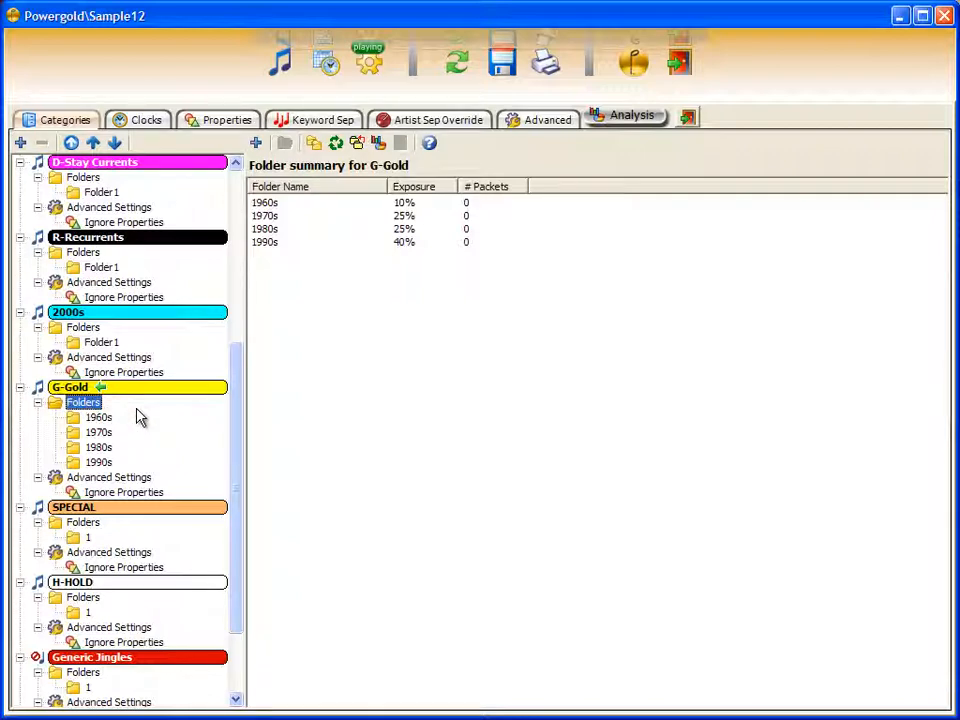
{"action": "mouse_move", "coordinate": [120, 462]}
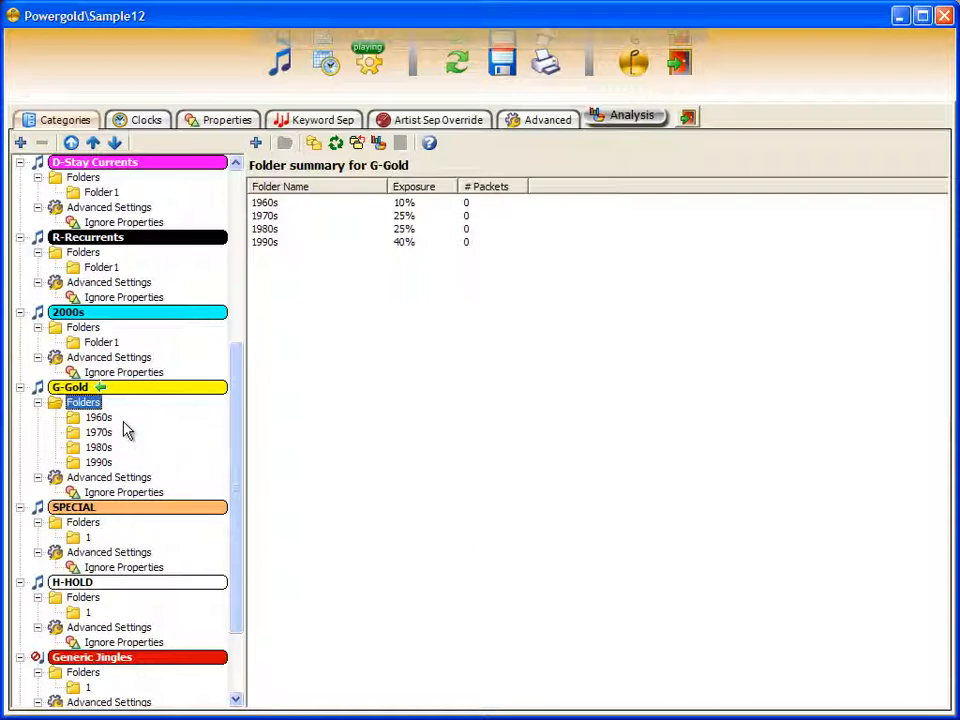
{"action": "mouse_move", "coordinate": [436, 206]}
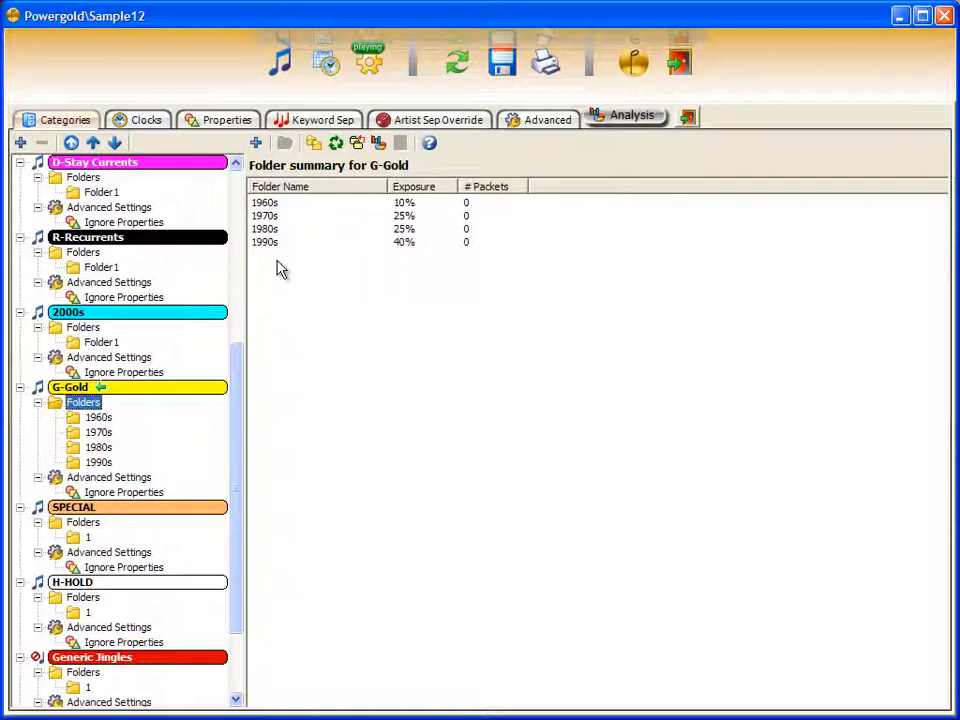
{"action": "left_click", "coordinate": [100, 418]}
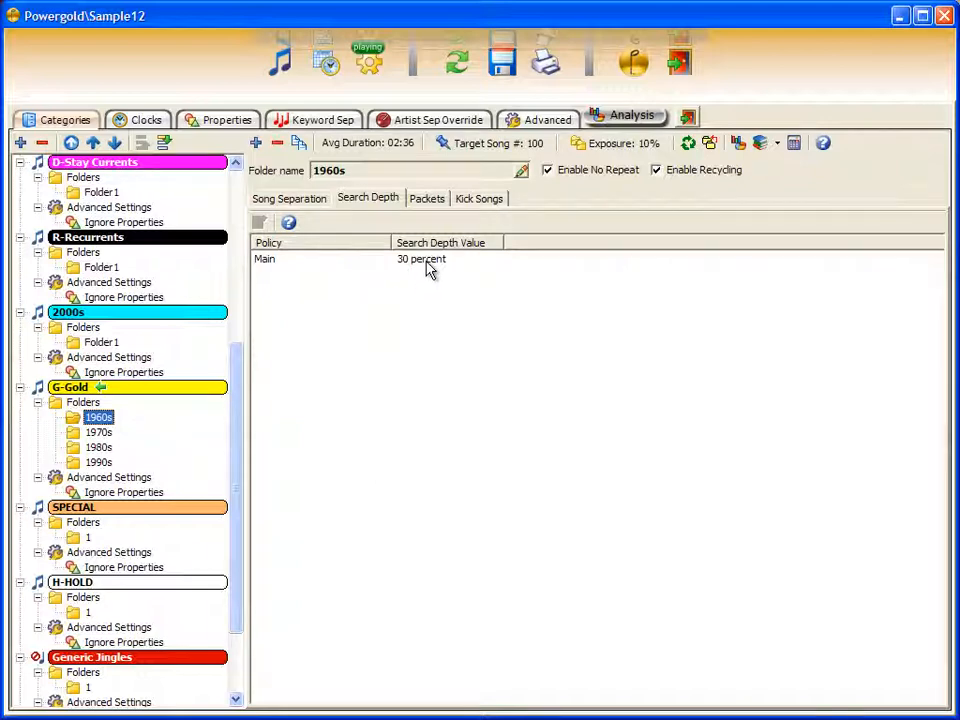
{"action": "double_click", "coordinate": [420, 260]}
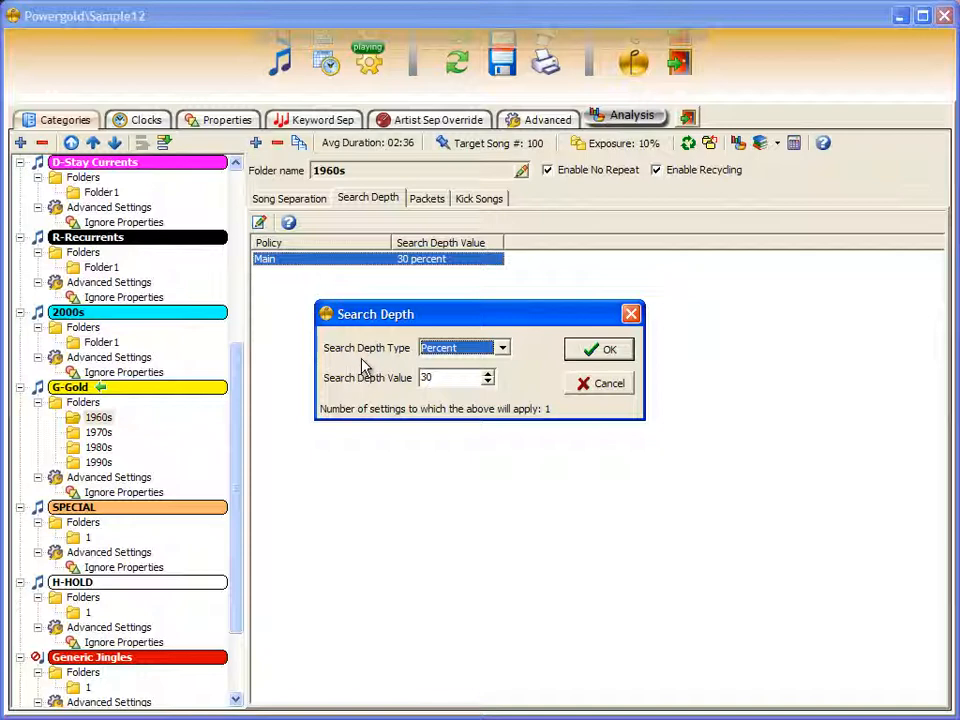
{"action": "left_click", "coordinate": [600, 348]}
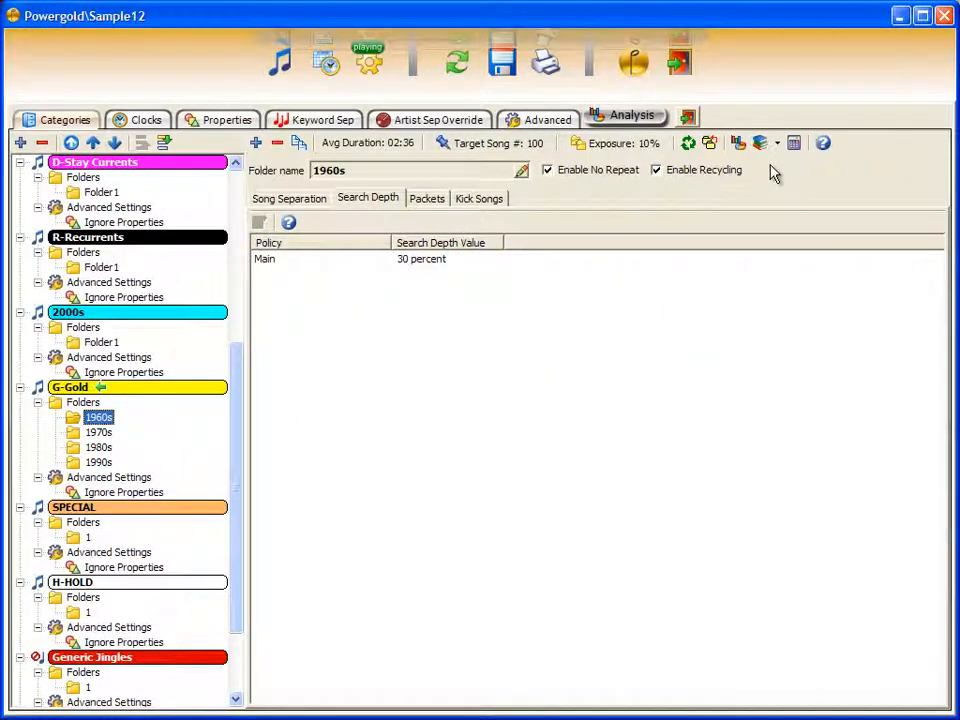
{"action": "mouse_move", "coordinate": [120, 486]}
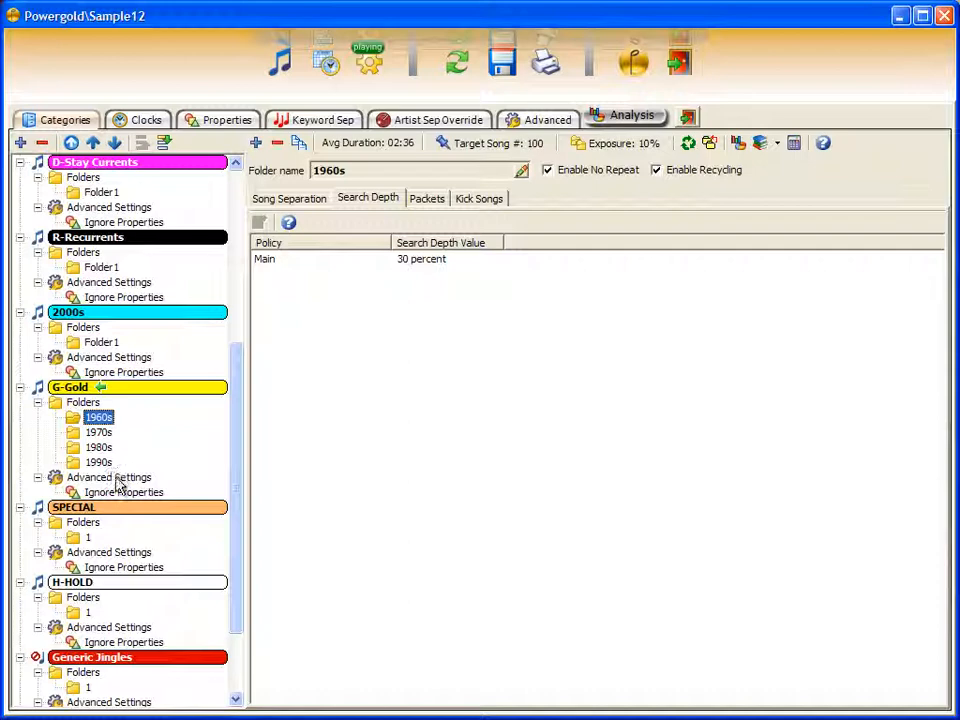
Step: Review G-Gold's advanced settings: 21 circulation days, dayparts active, kick dayparted songs inactive
{"action": "left_click", "coordinate": [108, 476]}
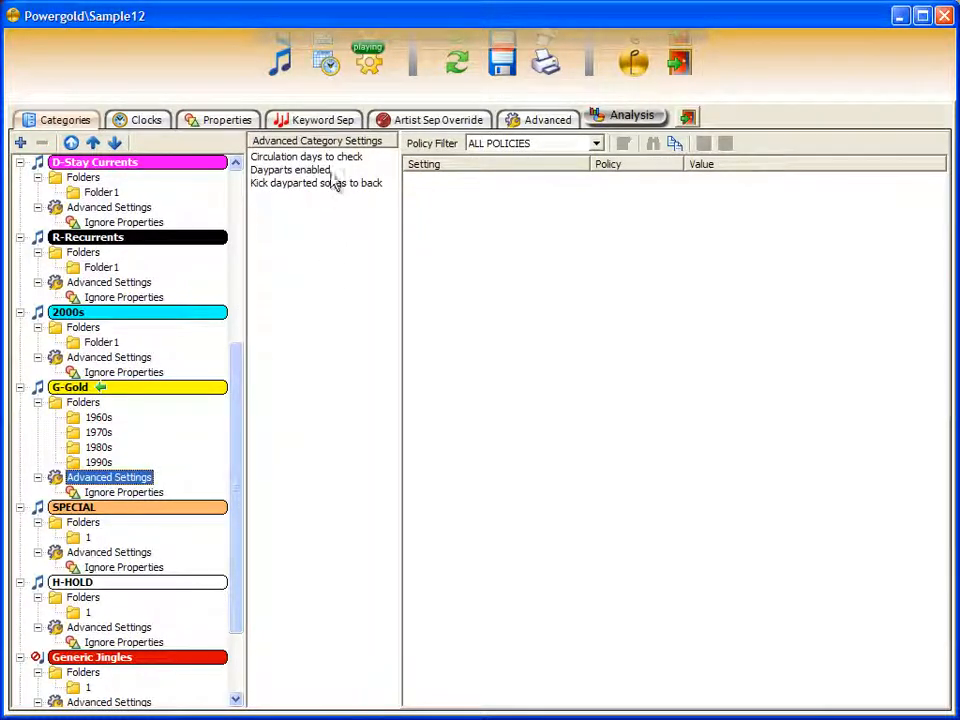
{"action": "left_click", "coordinate": [308, 156]}
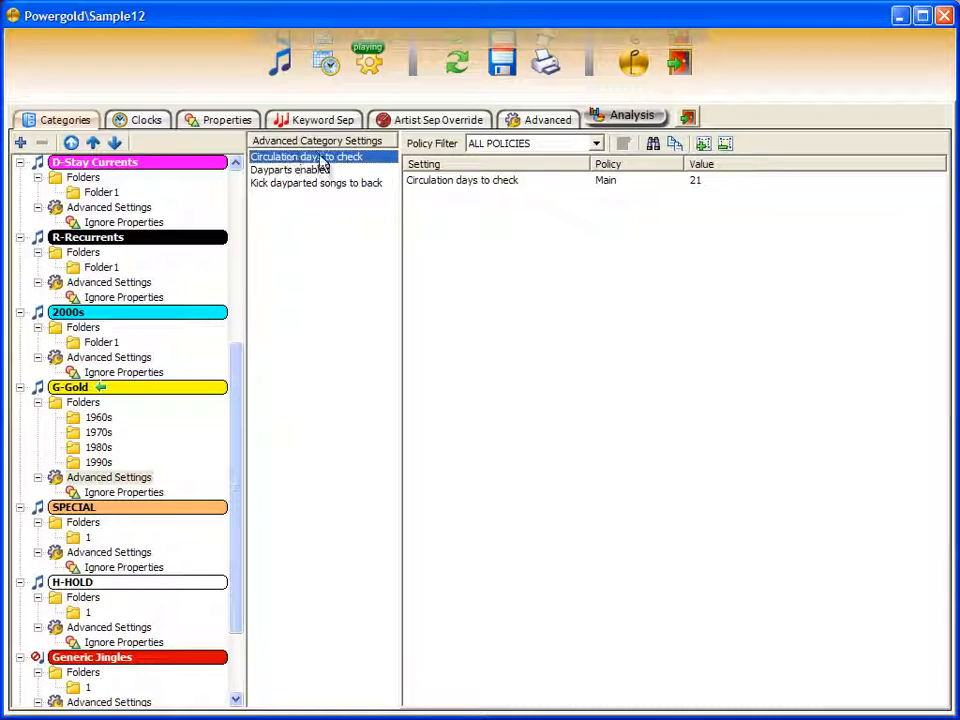
{"action": "left_click", "coordinate": [290, 168]}
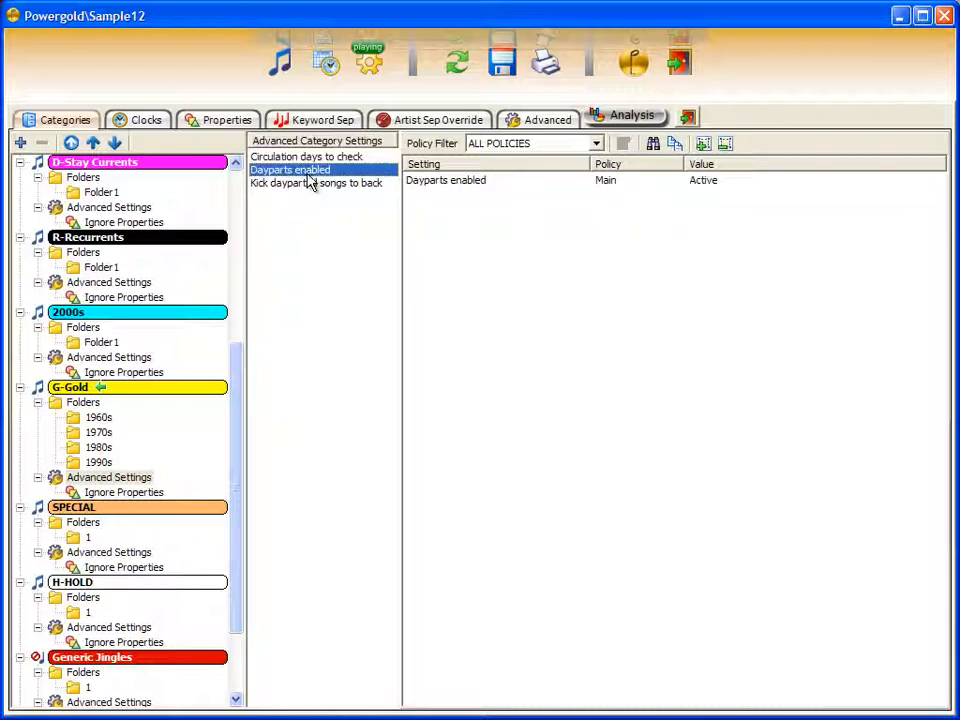
{"action": "left_click", "coordinate": [316, 184]}
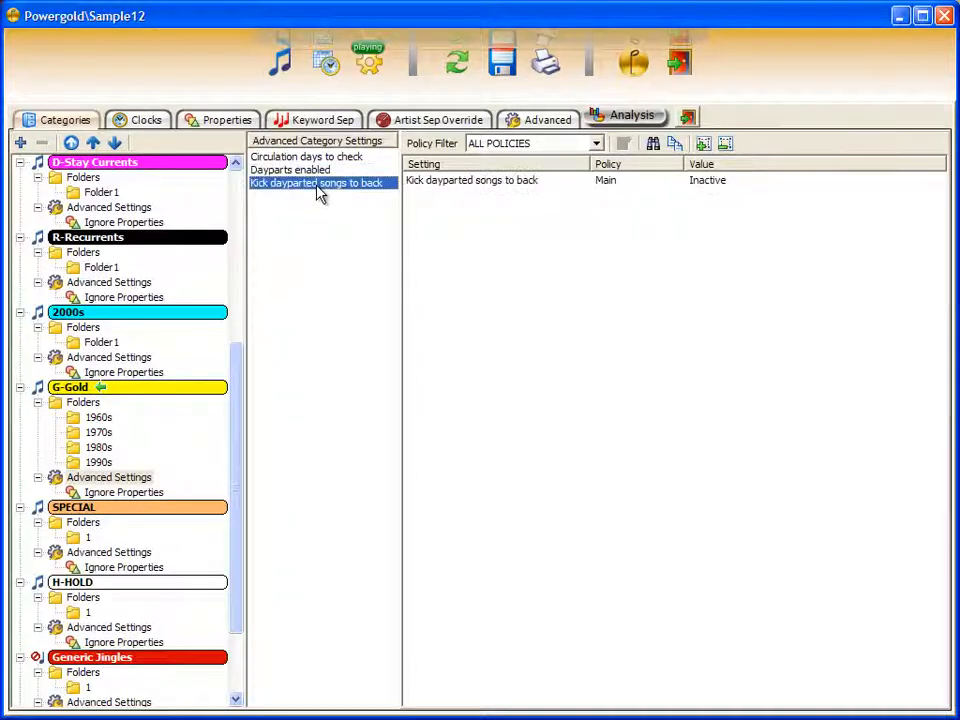